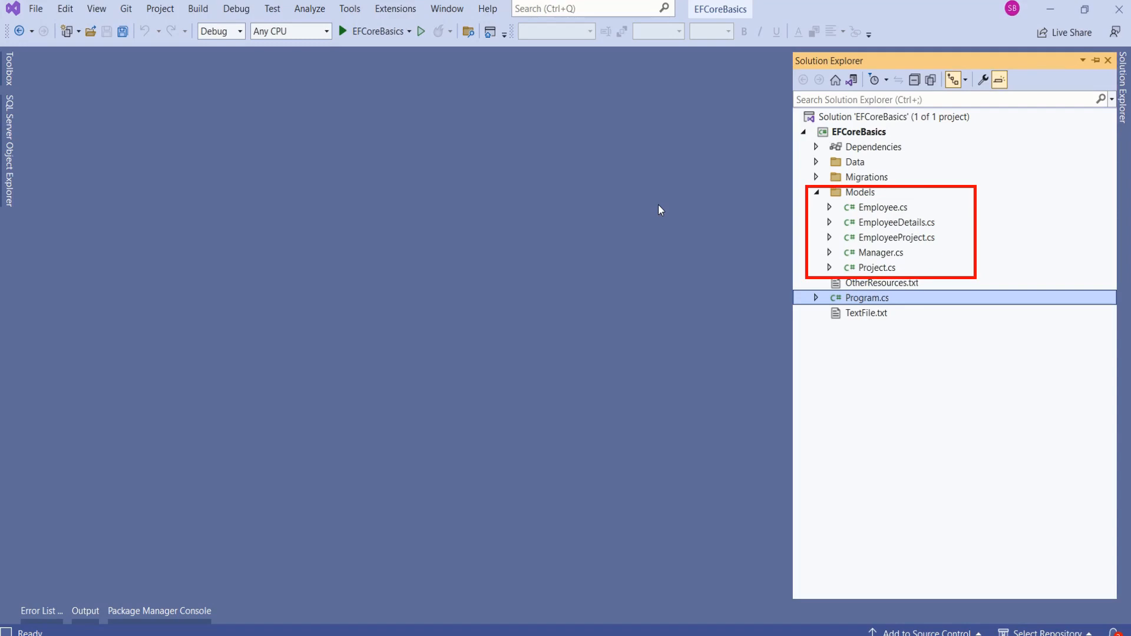
{"action": "mouse_move", "coordinate": [947, 243]}
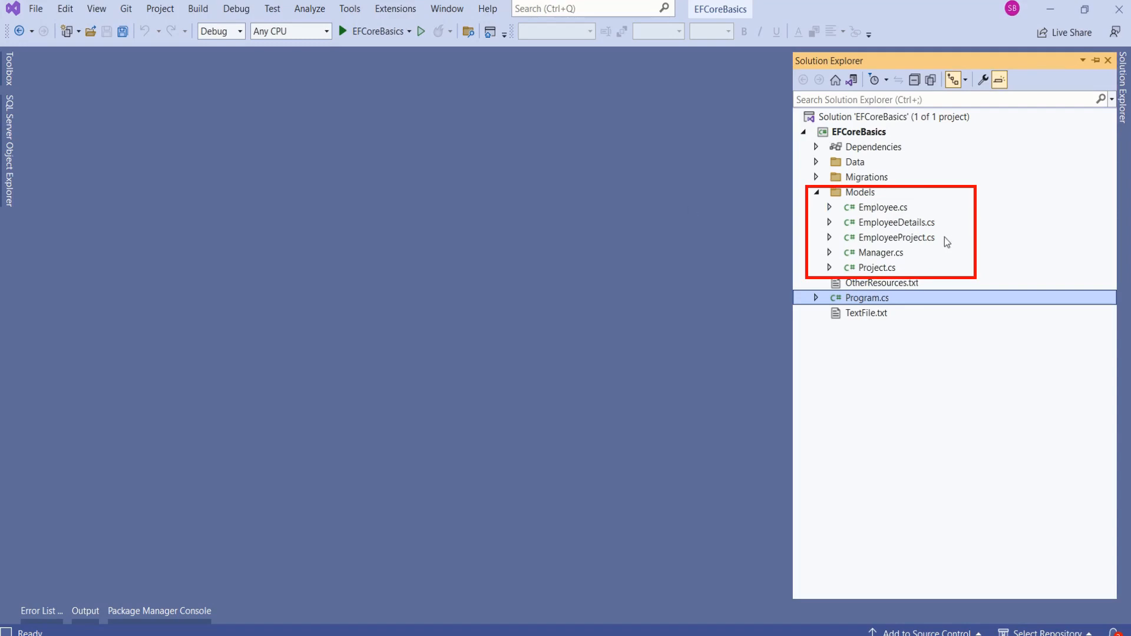
{"action": "mouse_move", "coordinate": [938, 248]}
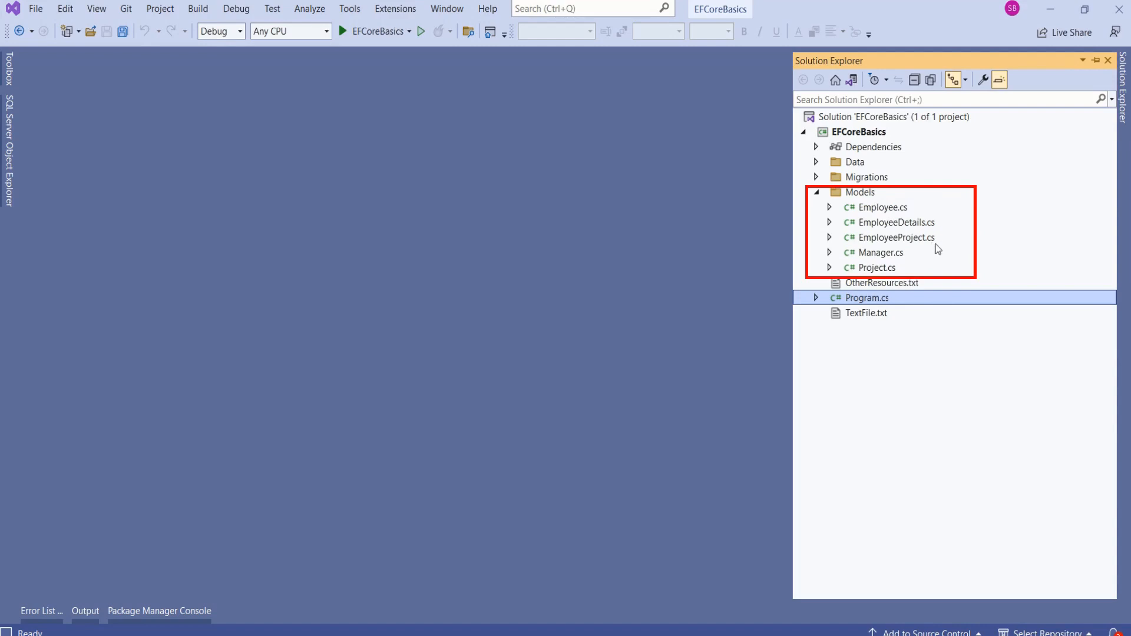
{"action": "mouse_move", "coordinate": [903, 281]}
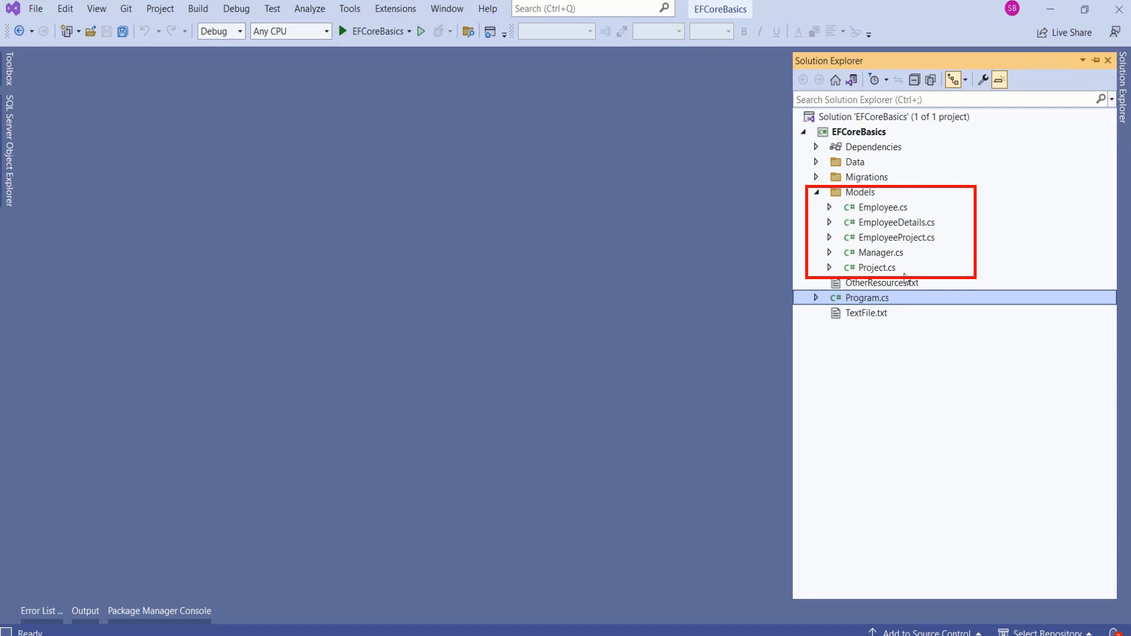
Open Program.cs in the editor from Solution Explorer
{"action": "double_click", "coordinate": [868, 298]}
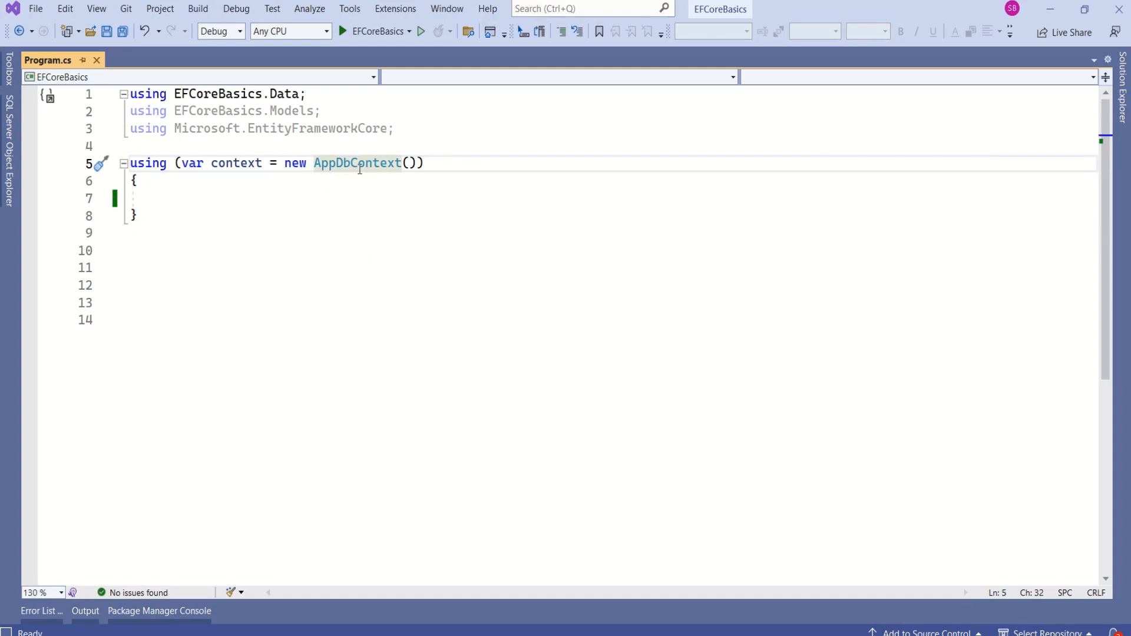
Add a 'Begin transaction' comment, a using (var transaction = context.Database.BeginTransaction()) block, and a 'Perform database operations' comment
{"action": "double_click", "coordinate": [235, 163]}
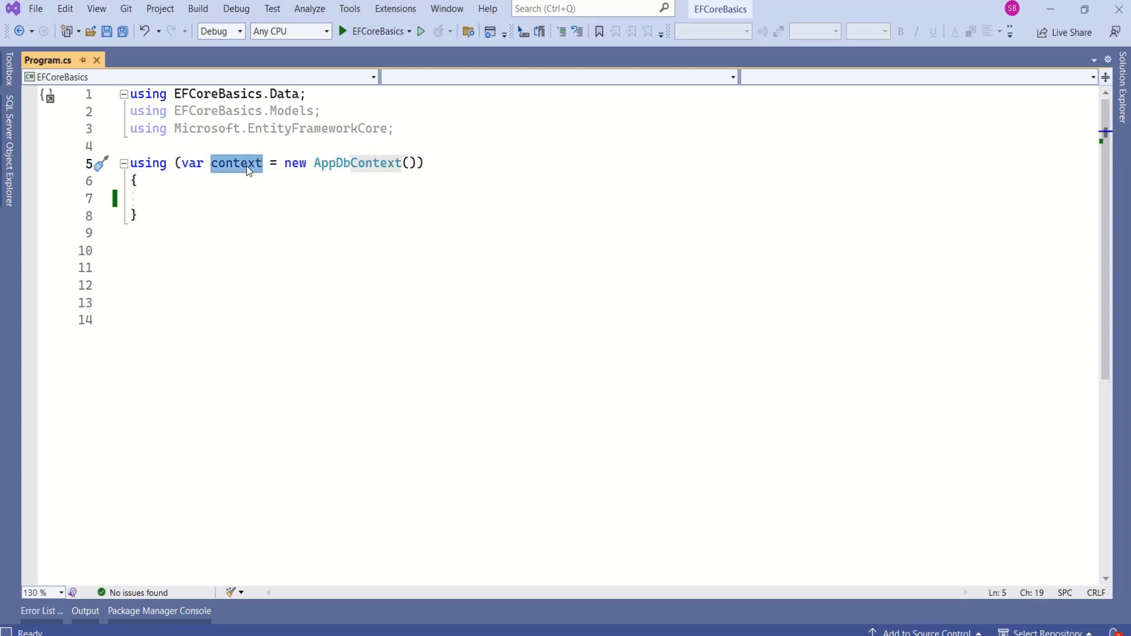
{"action": "type", "text": "//Begin transaction"}
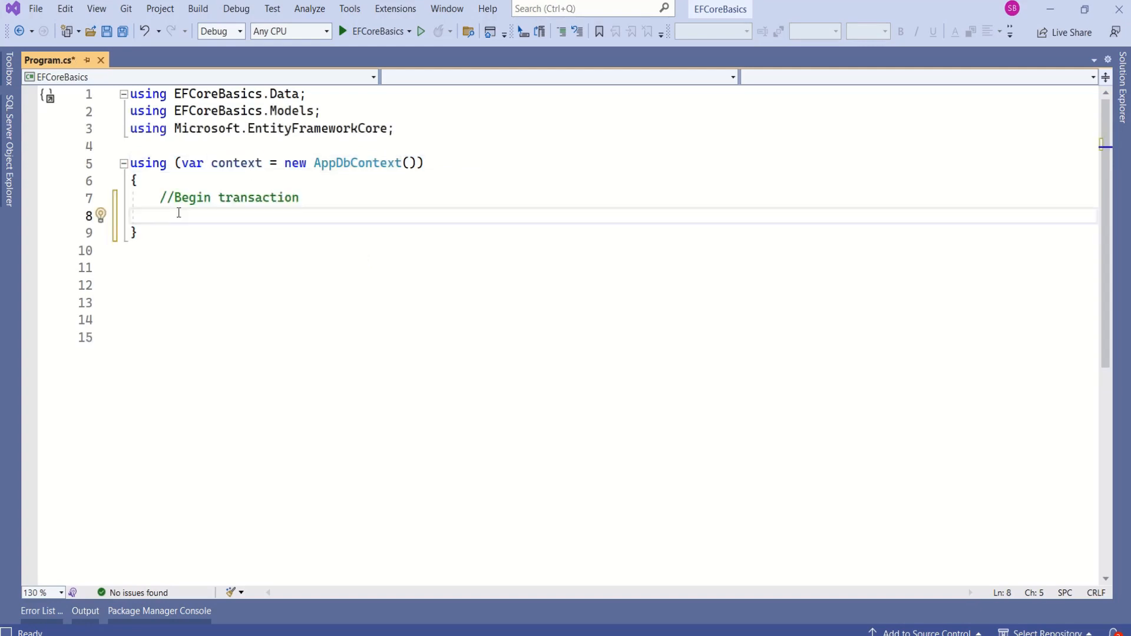
{"action": "type", "text": "using (var transaction = context.Database.BeginTransaction())"}
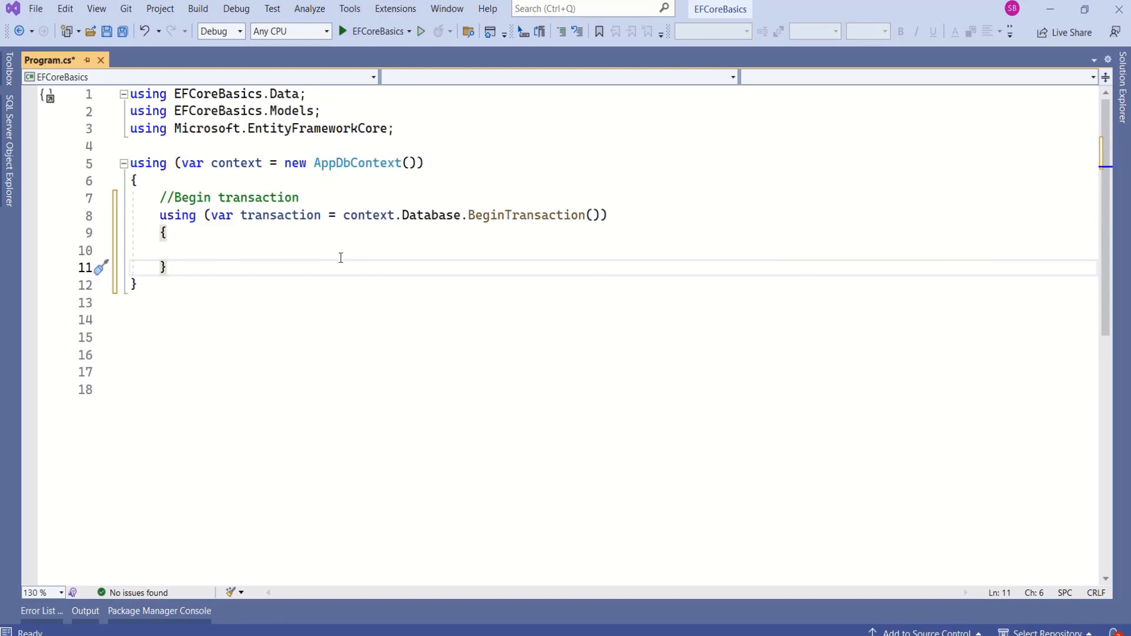
{"action": "double_click", "coordinate": [431, 214]}
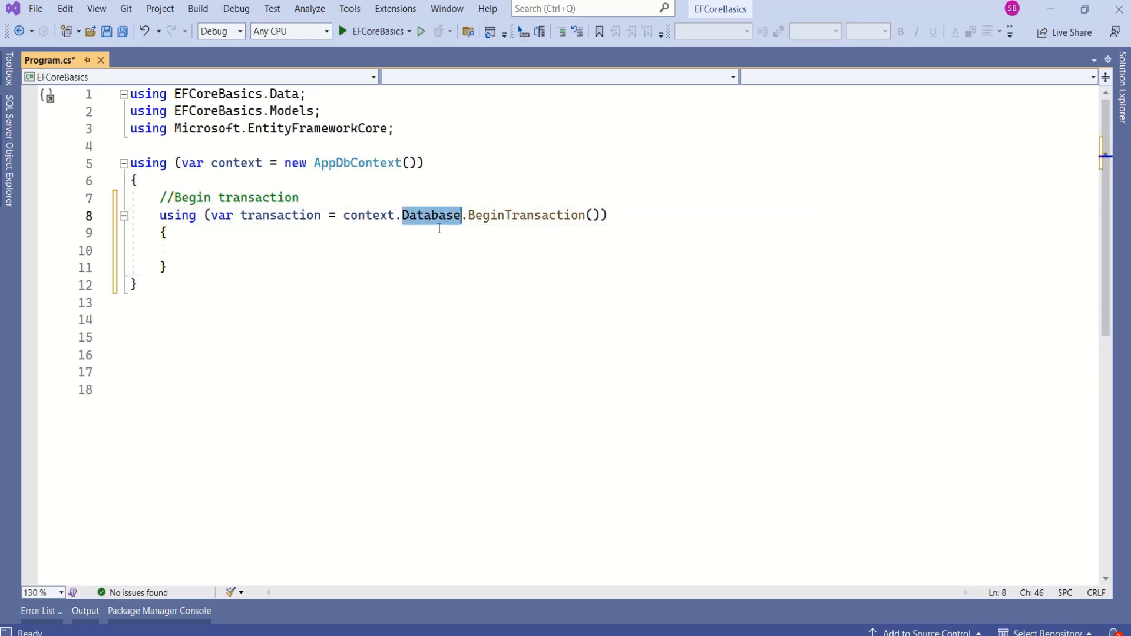
{"action": "mouse_move", "coordinate": [368, 215]}
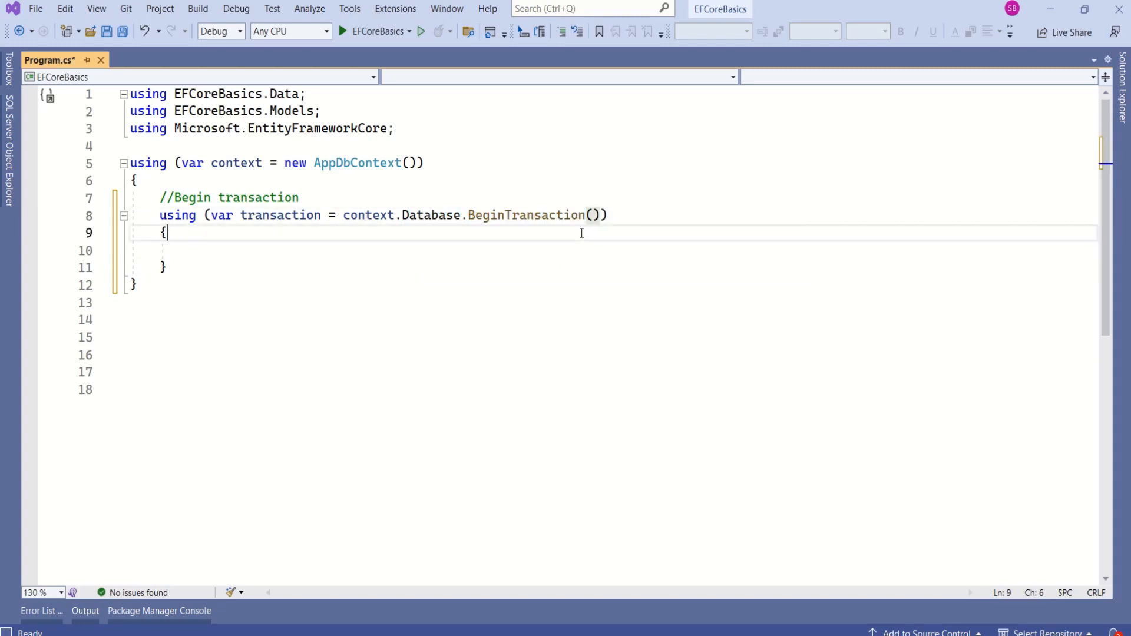
{"action": "type", "text": "//Perform database operations"}
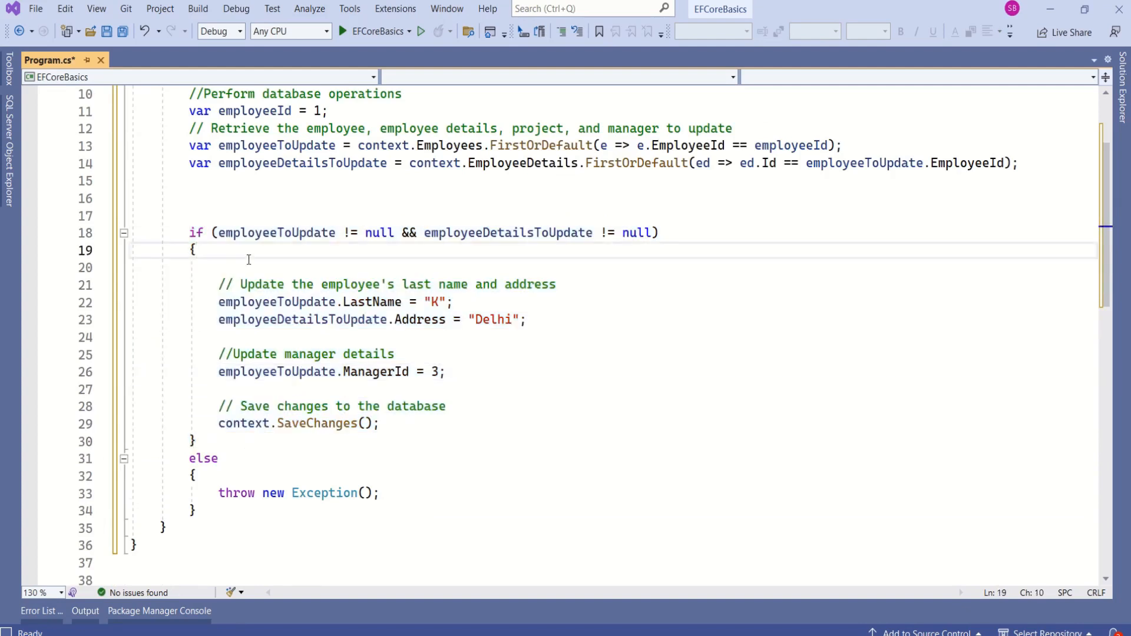
Wrap the updates in try with a 'Commit the transaction' comment, transaction.Commit(), and a rollback call in the catch
{"action": "type", "text": "try"}
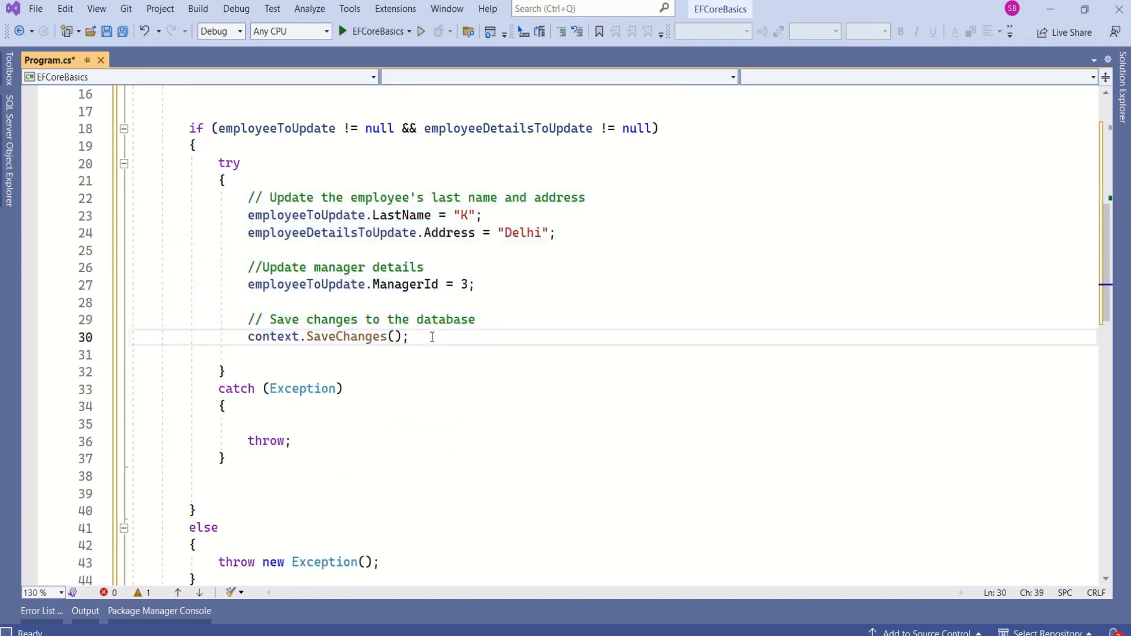
{"action": "type", "text": "// Commit the transaction"}
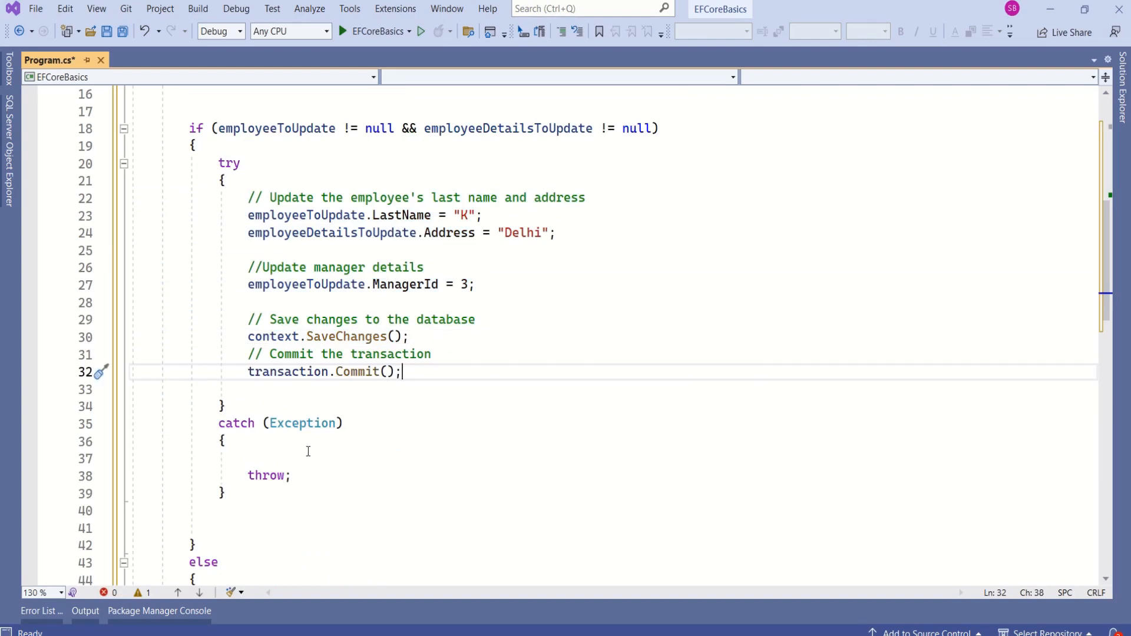
{"action": "type", "text": "transaction"}
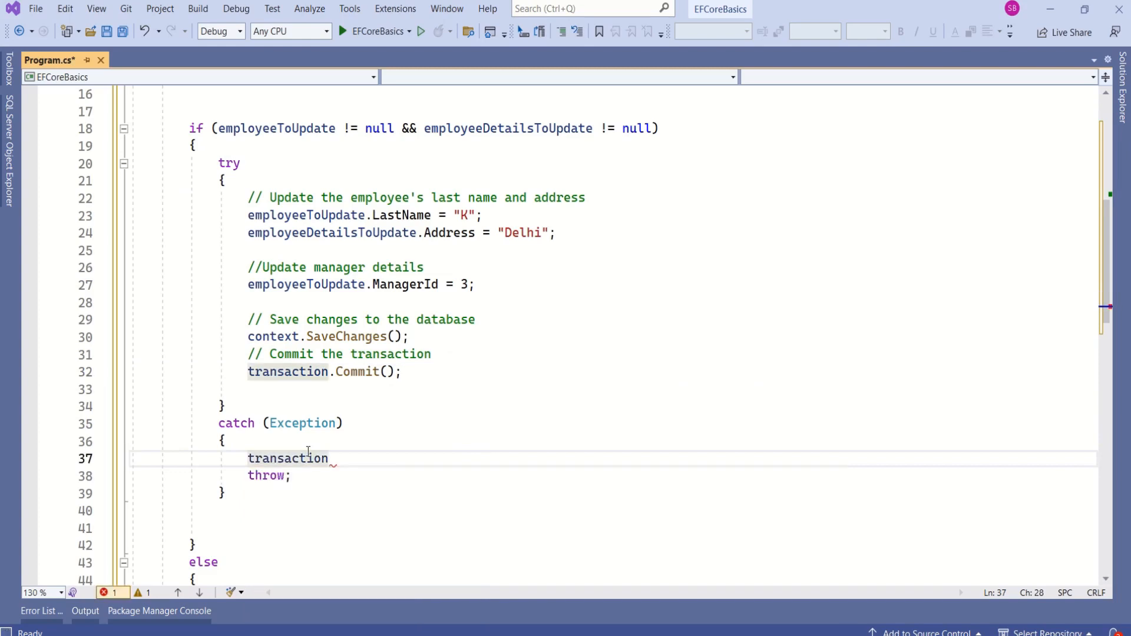
{"action": "type", "text": ".r"}
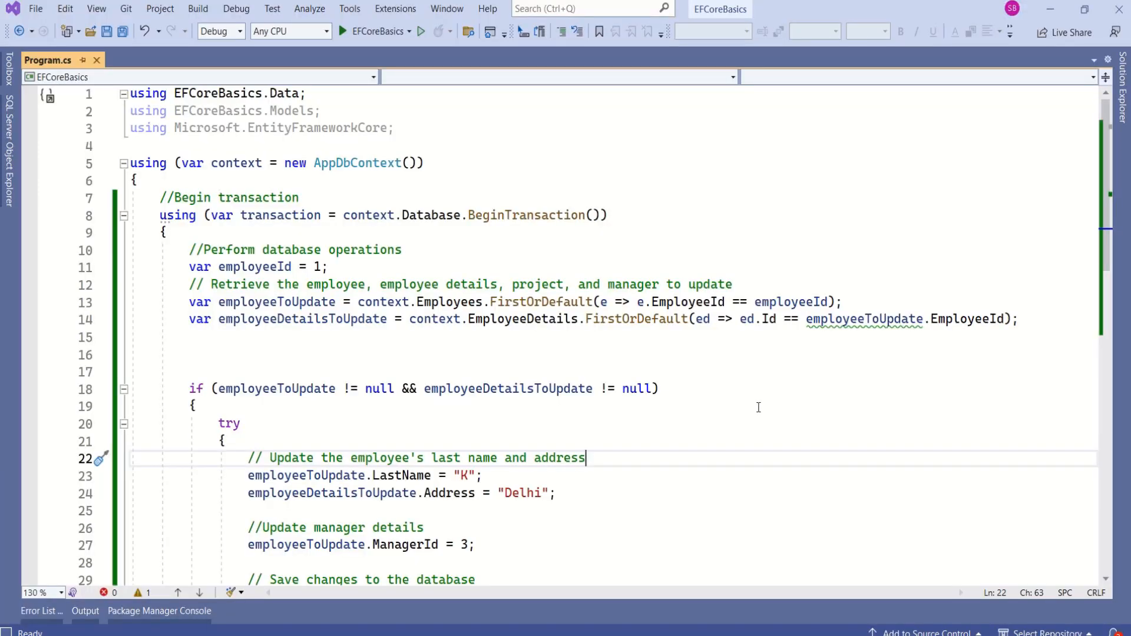
{"action": "mouse_move", "coordinate": [572, 245]}
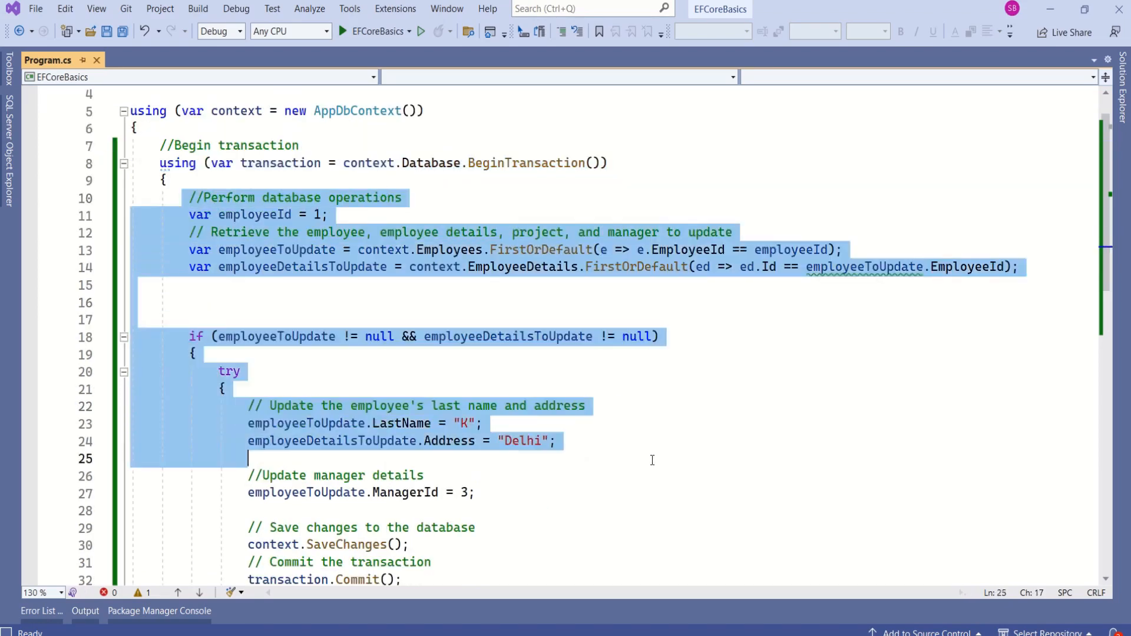
{"action": "scroll", "scroll_direction": "down", "scroll_amount": 3}
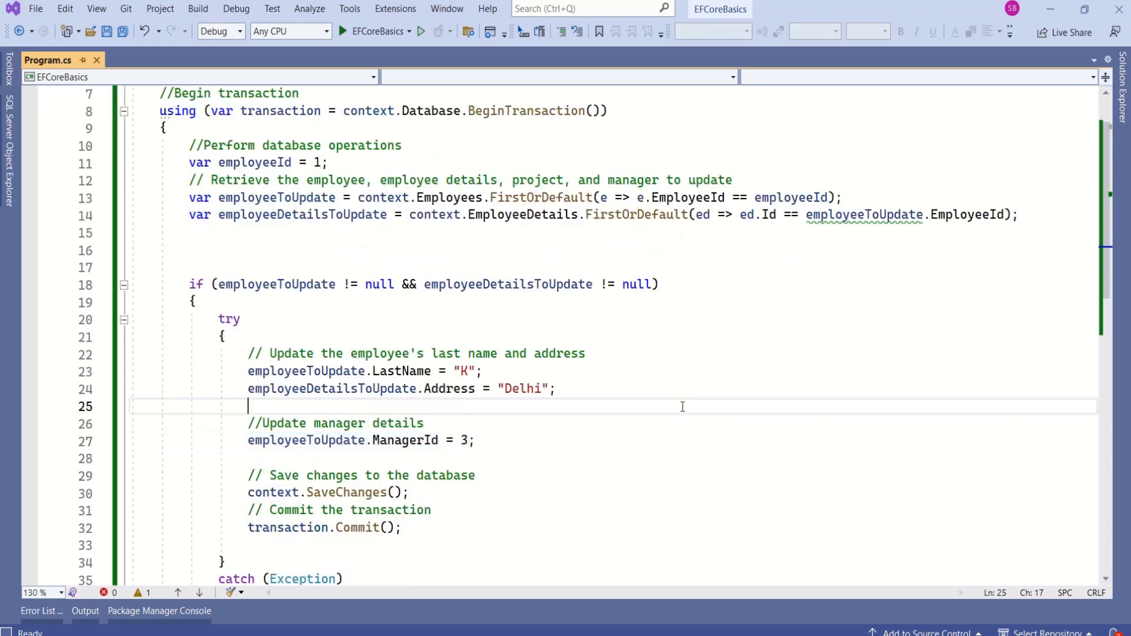